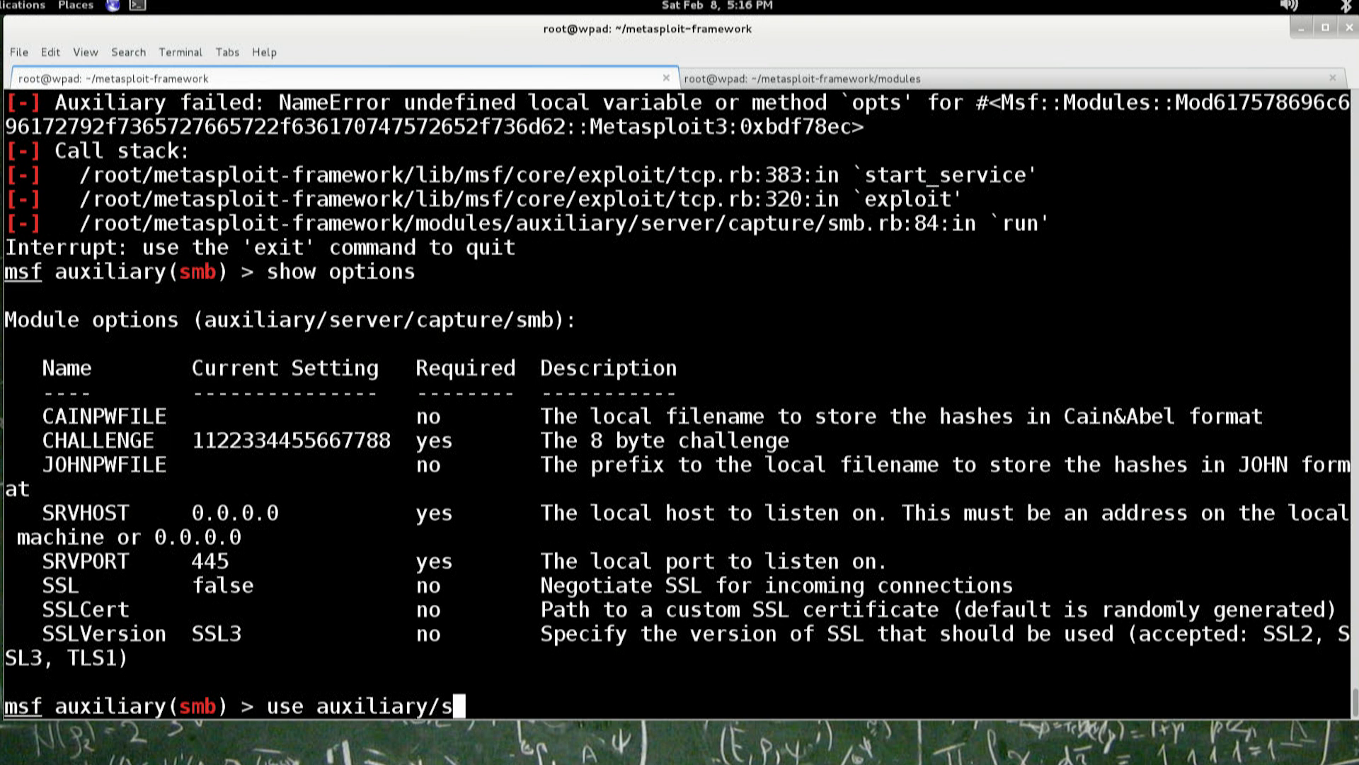
Load the auxiliary/server/capture/http_basic module and run it to listen on port 80.
{"action": "type", "text": "erver/http_ntlmrelay"}
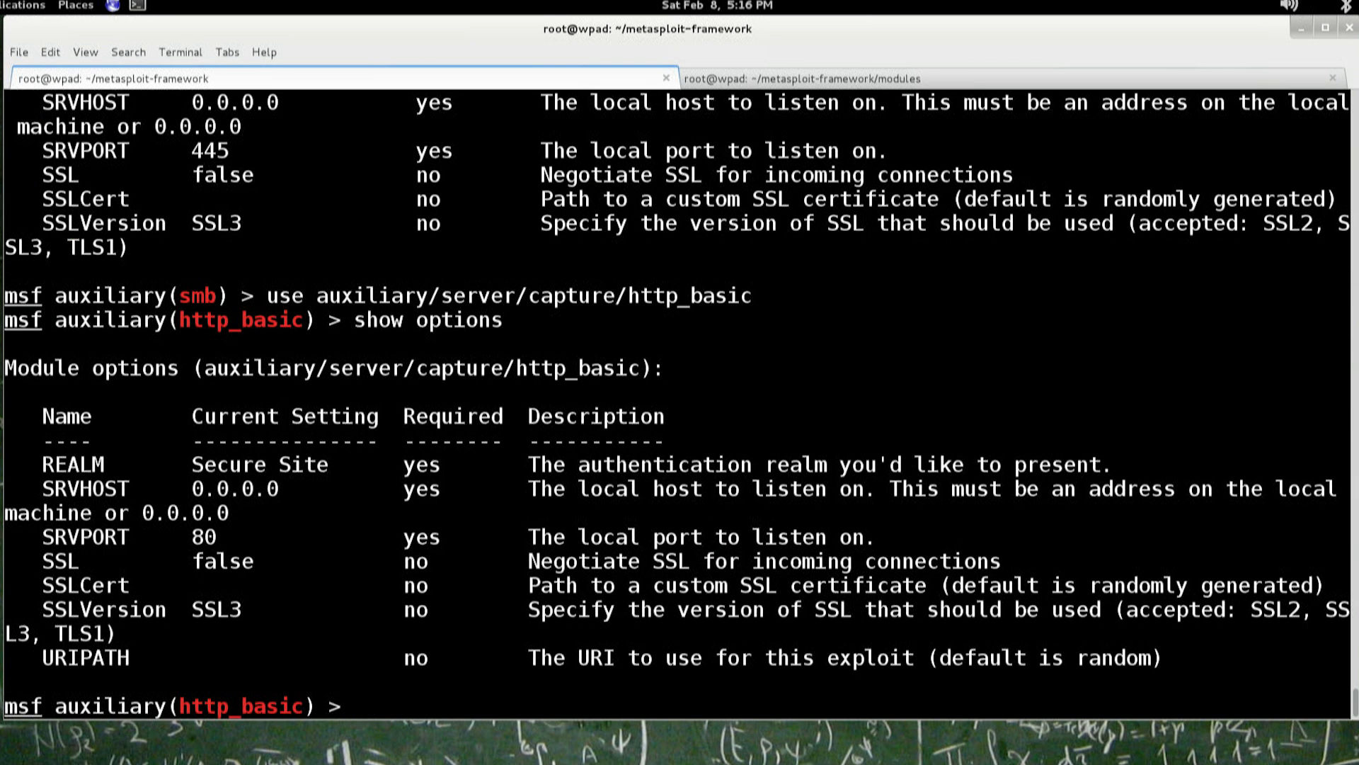
{"action": "type", "text": "run"}
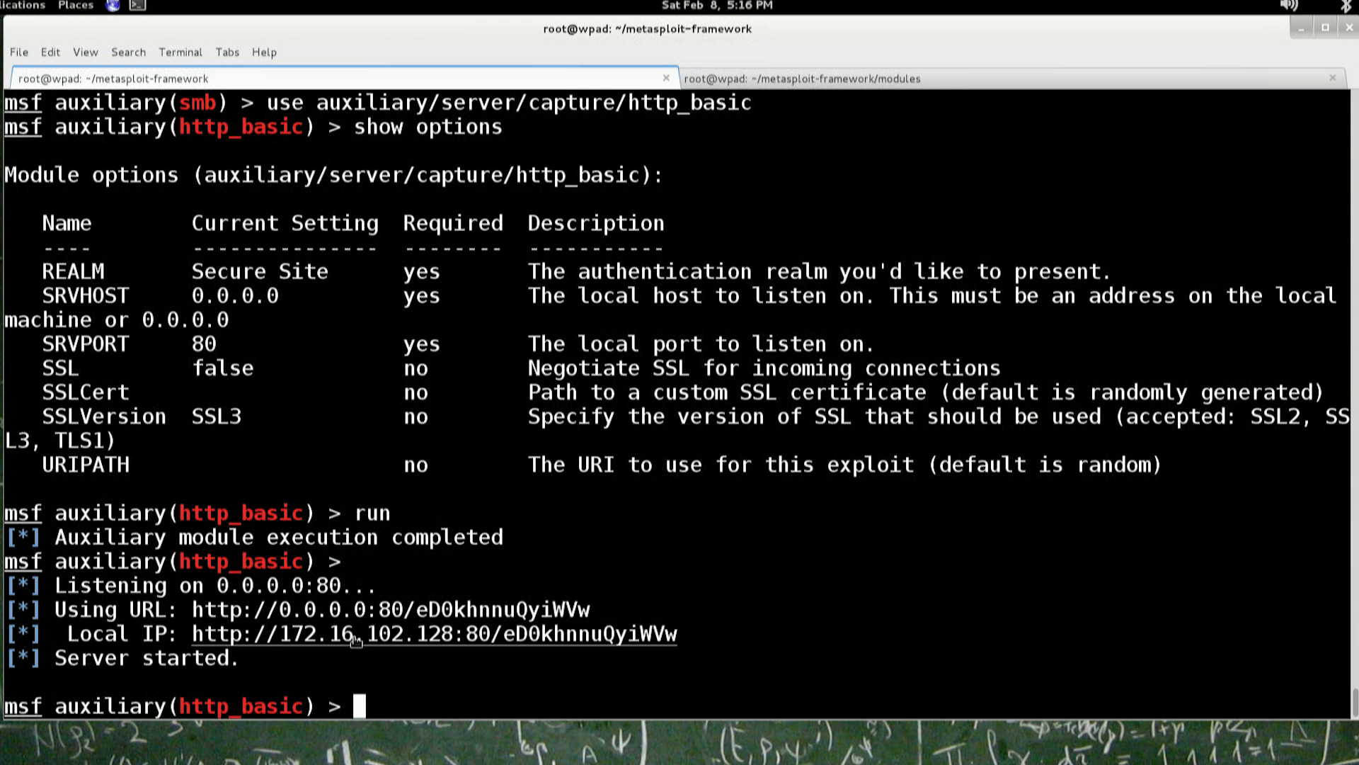
{"action": "mouse_move", "coordinate": [419, 445]}
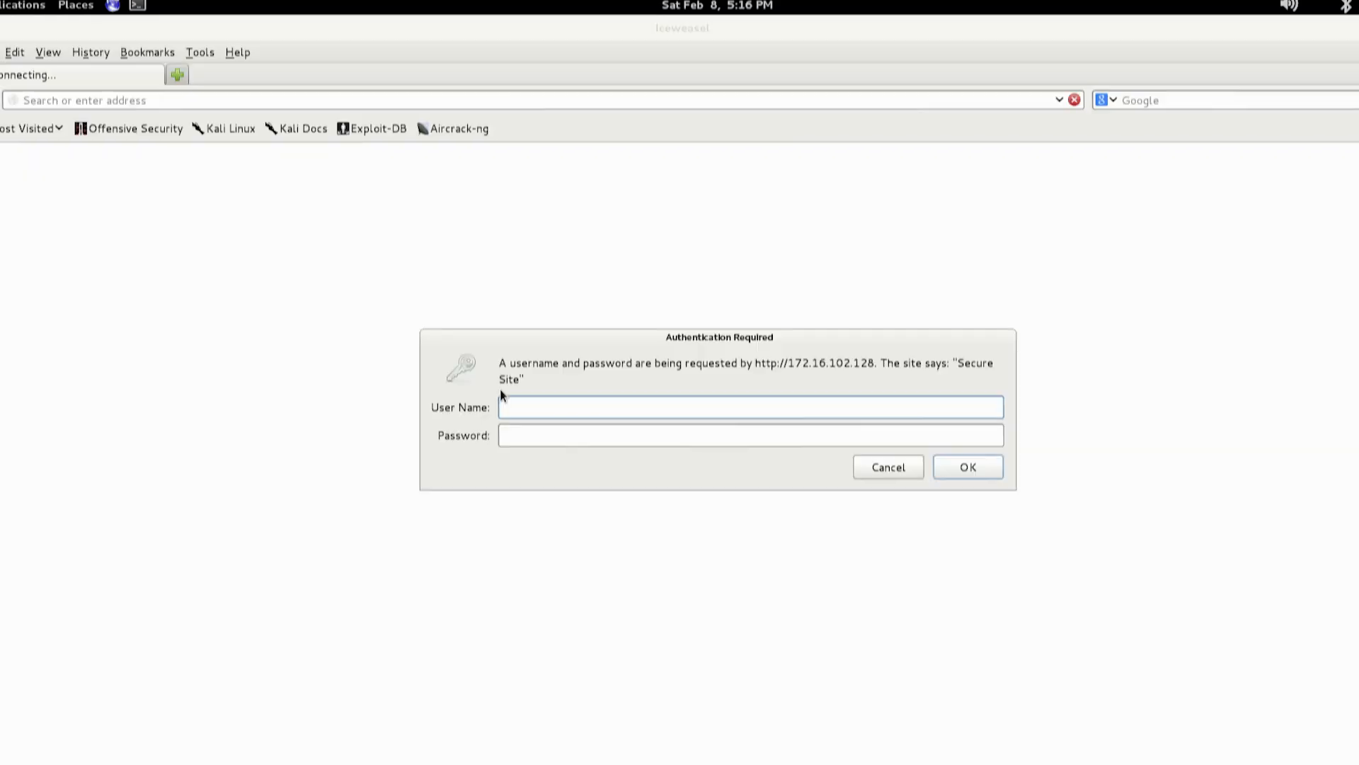
{"action": "left_click", "coordinate": [747, 408]}
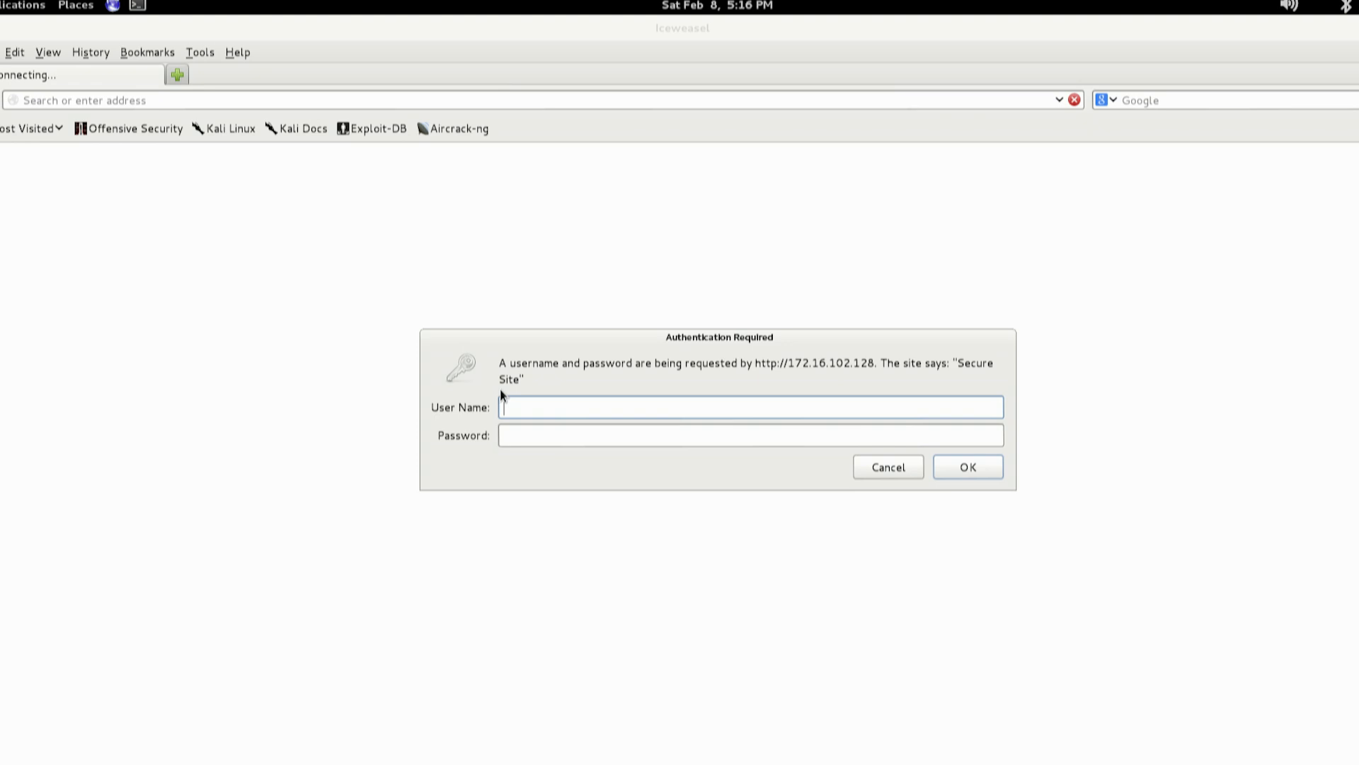
{"action": "type", "text": "admin"}
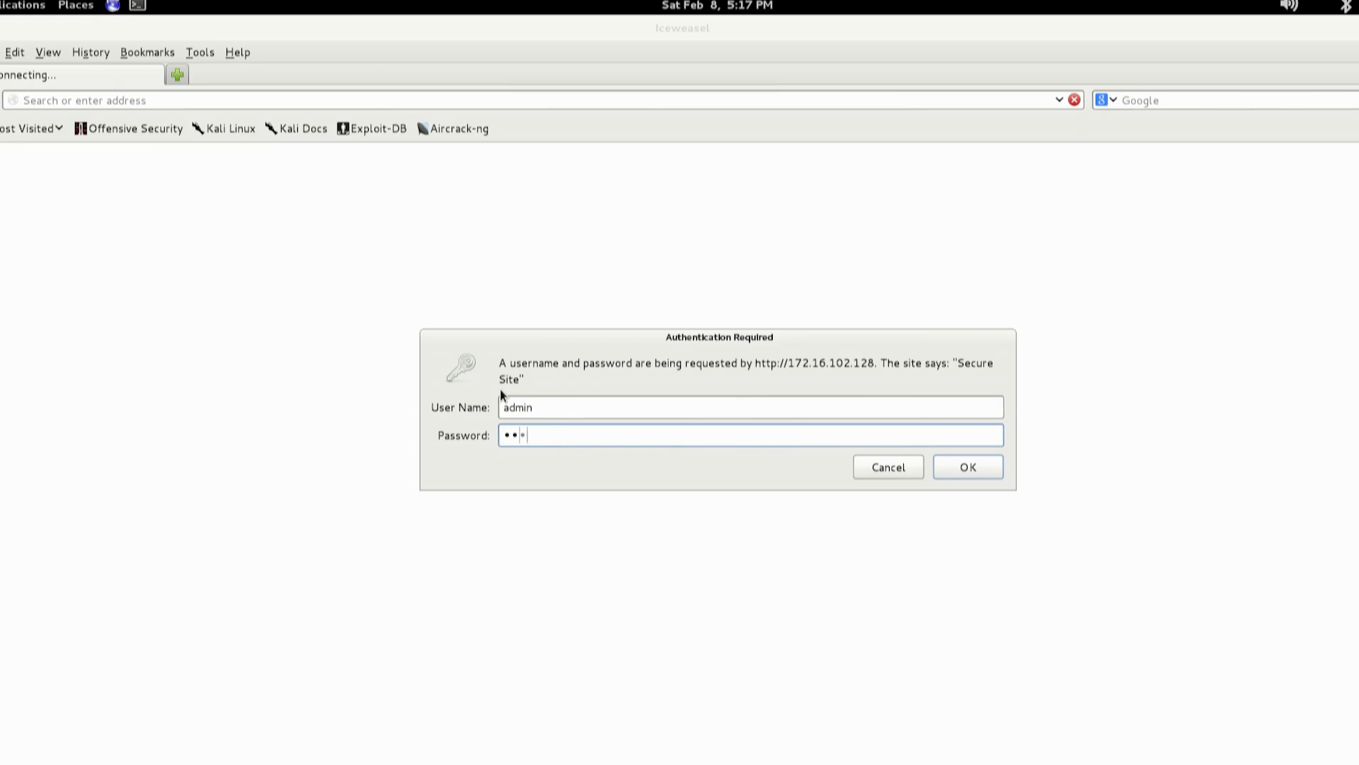
{"action": "type", "text": "password"}
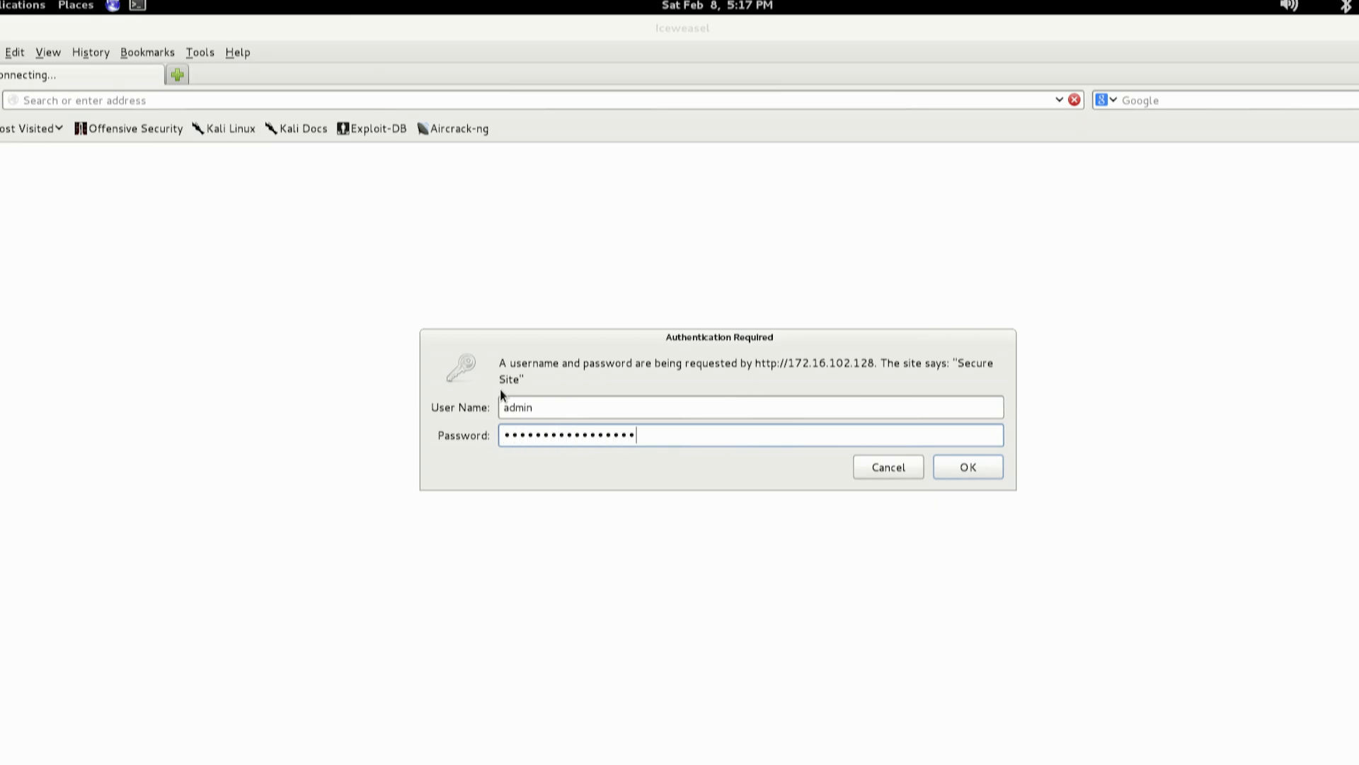
{"action": "left_click", "coordinate": [968, 467]}
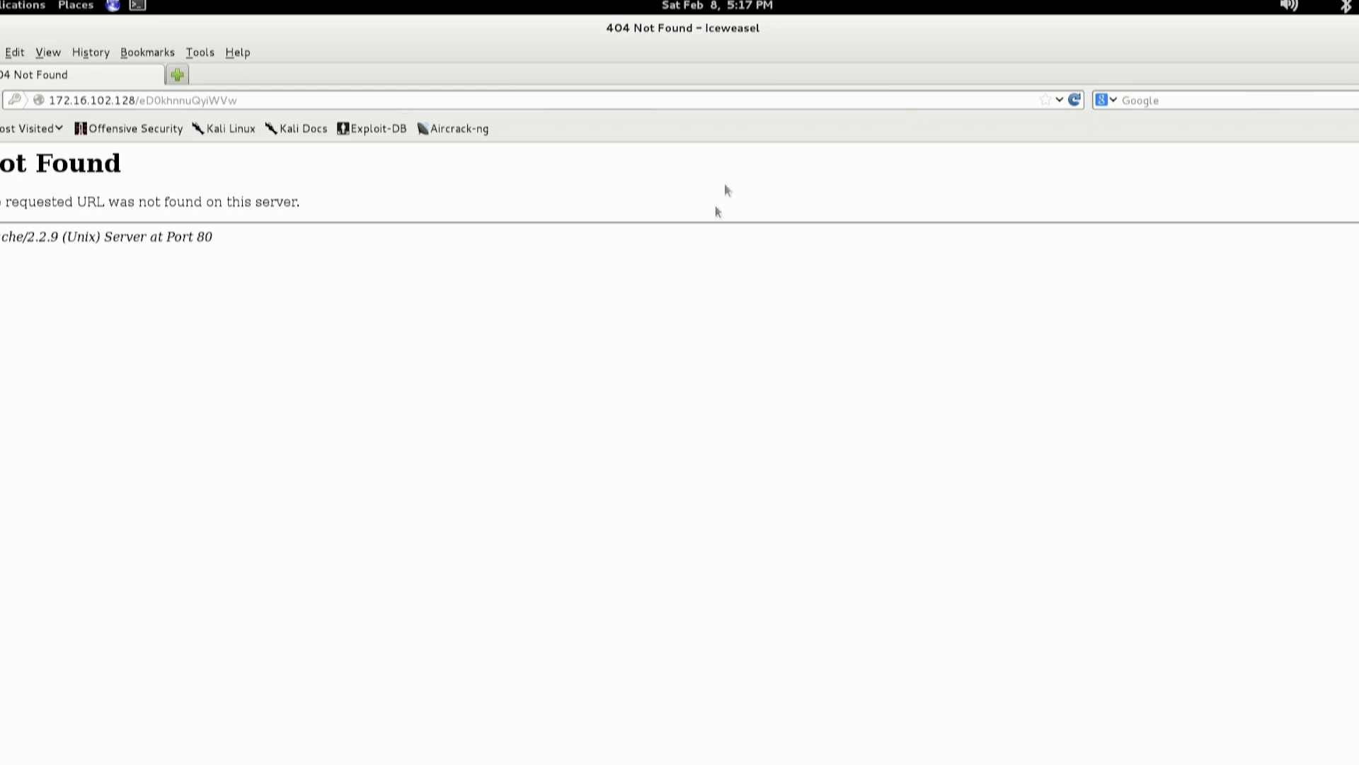
{"action": "mouse_move", "coordinate": [939, 26]}
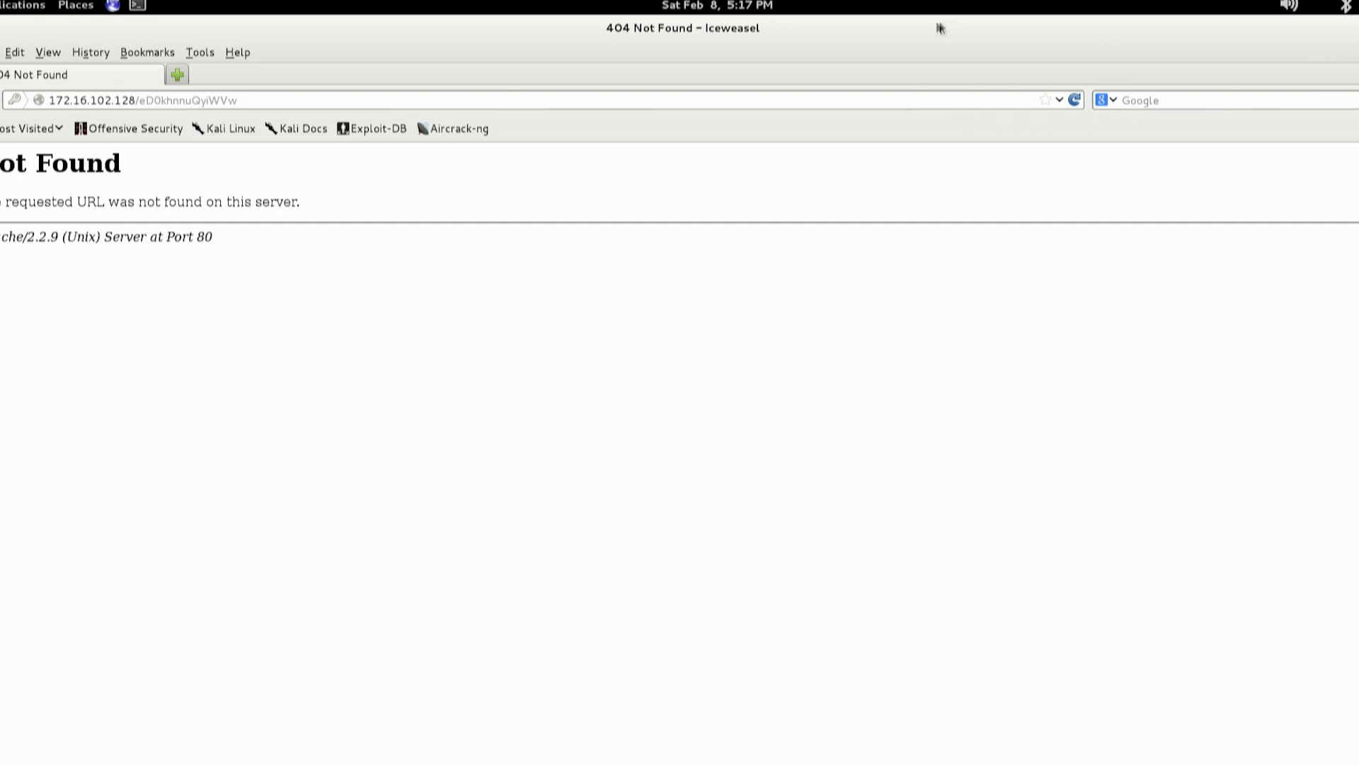
{"action": "mouse_move", "coordinate": [1304, 79]}
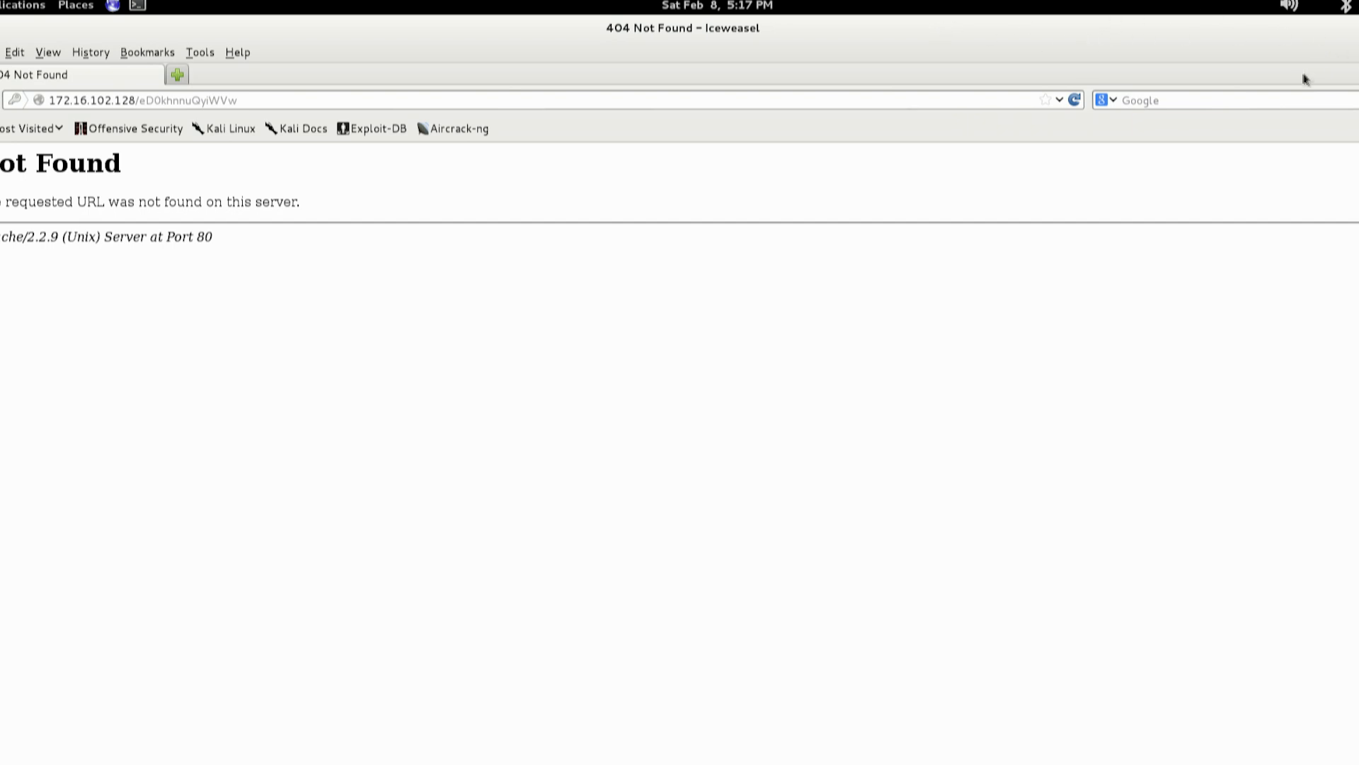